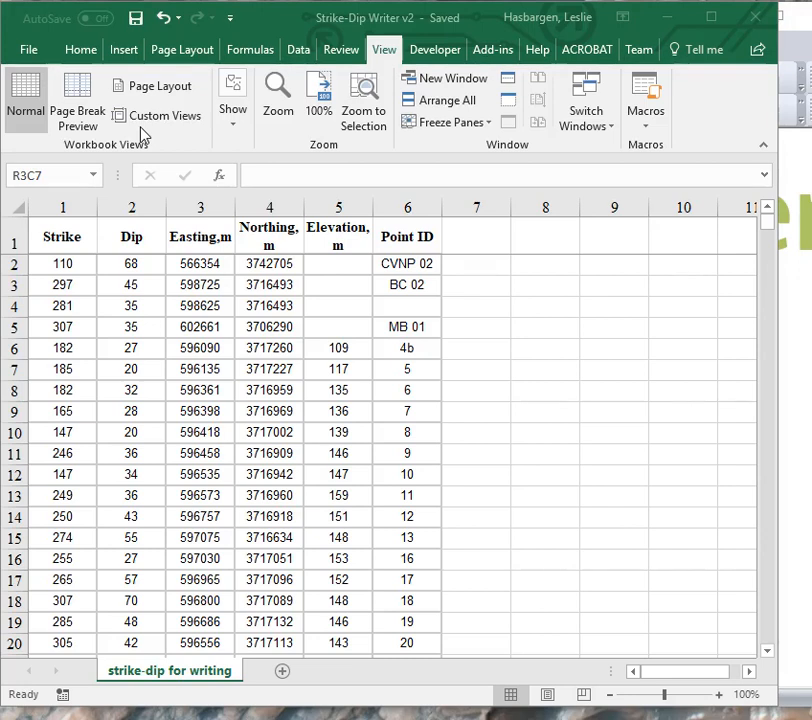
mouse_move(243, 295)
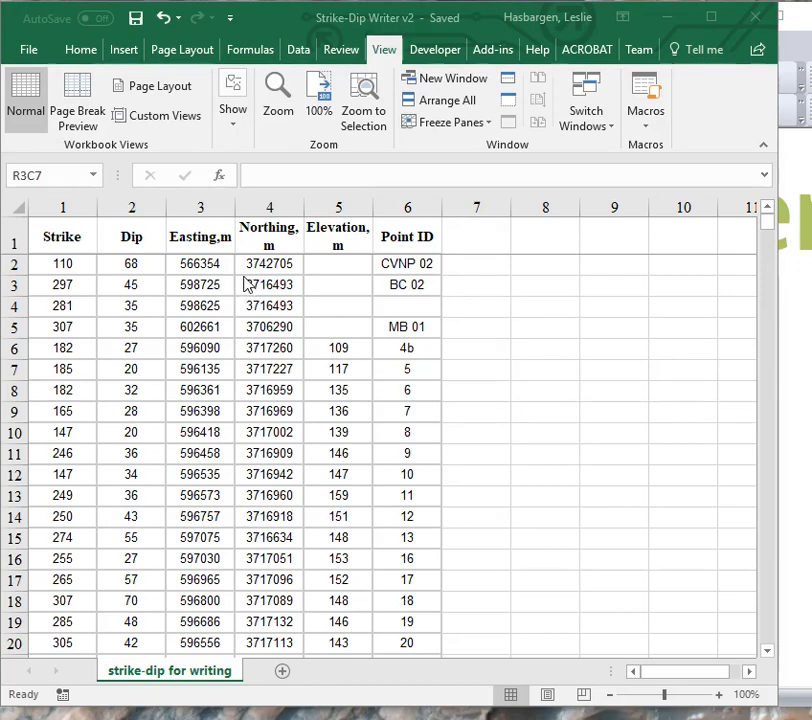
mouse_move(252, 277)
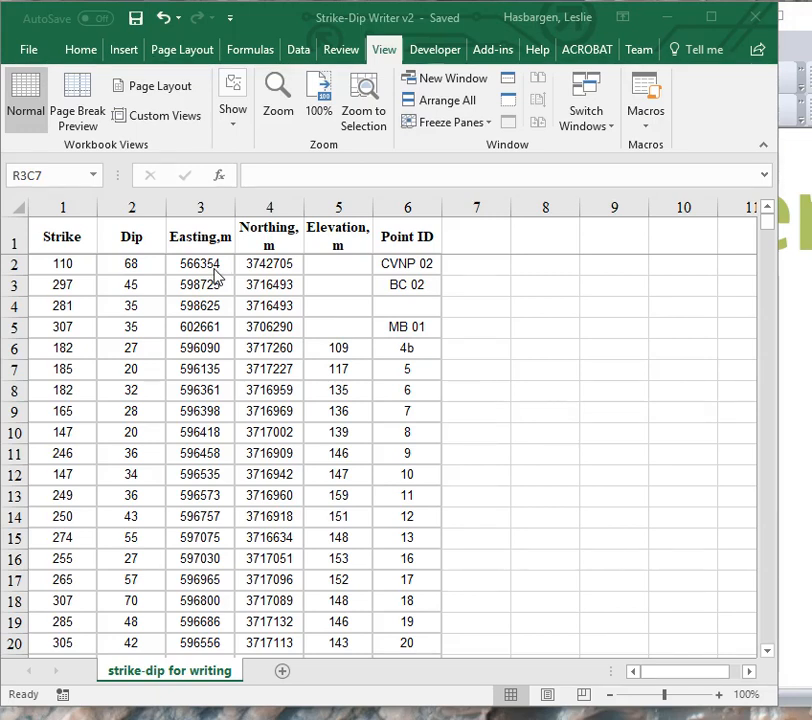
mouse_move(305, 340)
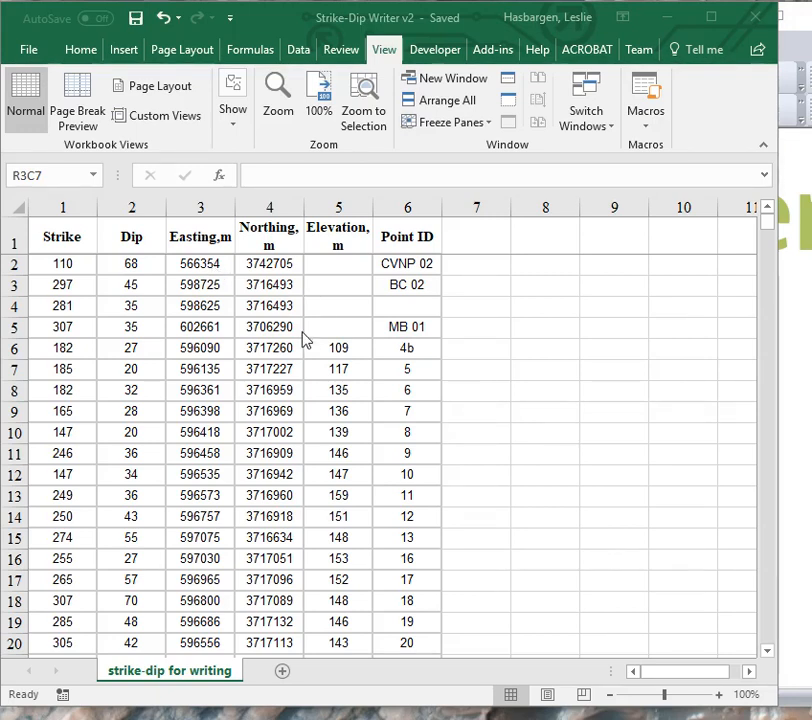
mouse_move(322, 35)
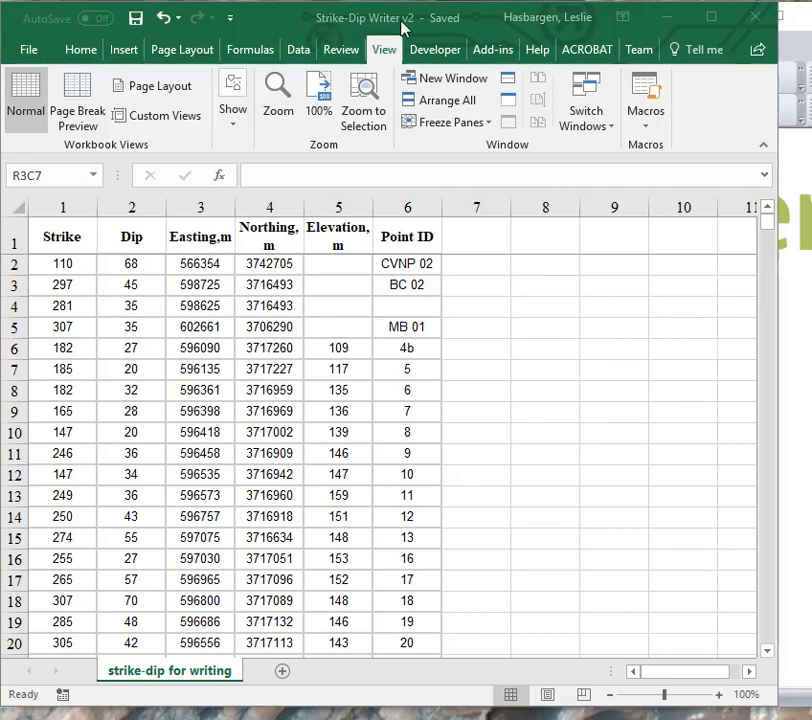
mouse_move(398, 28)
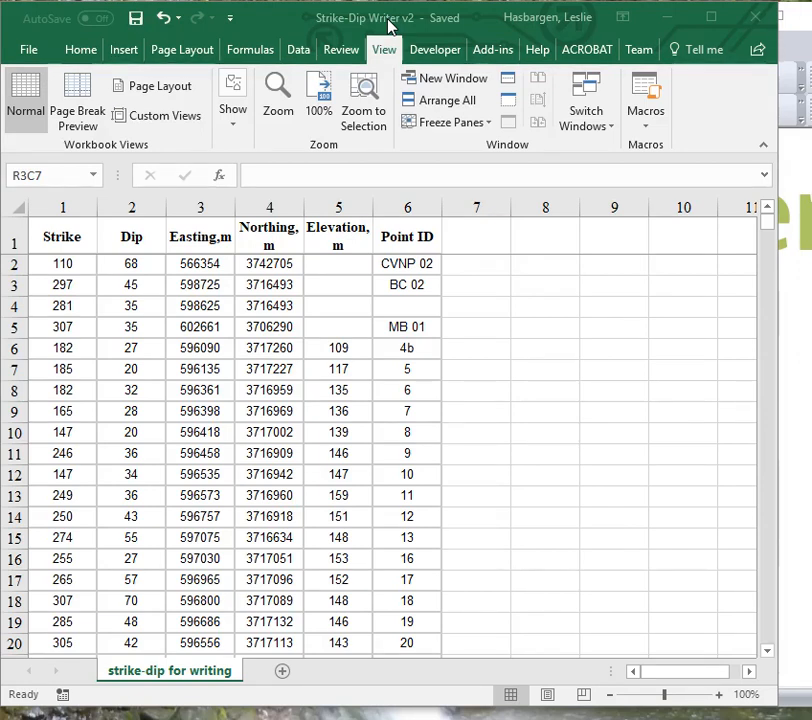
mouse_move(535, 453)
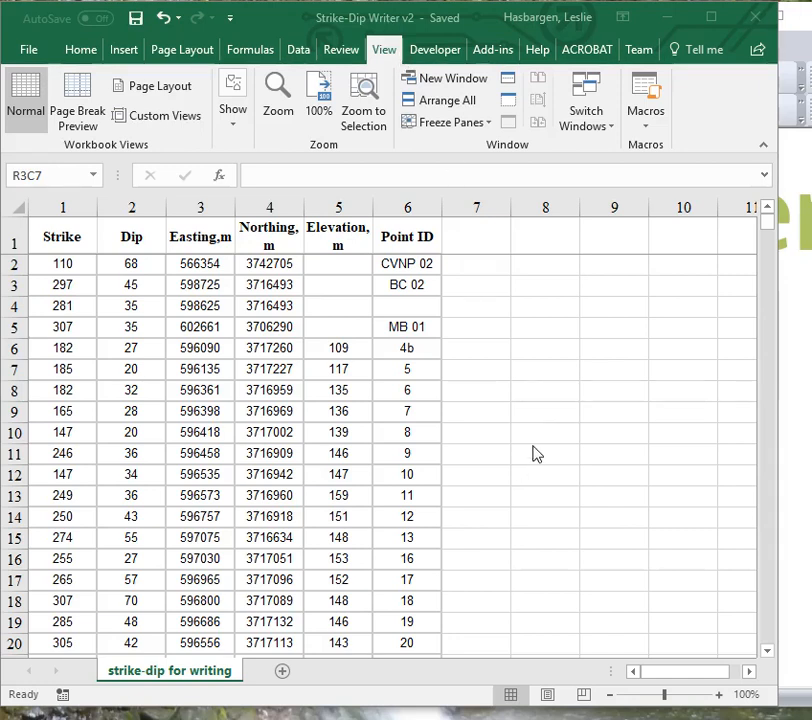
mouse_move(155, 290)
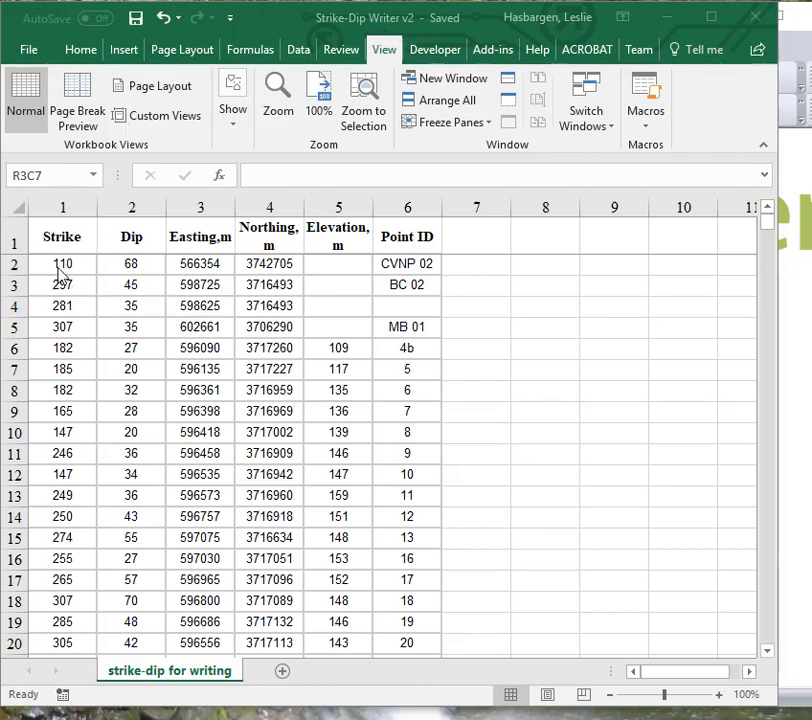
mouse_move(70, 253)
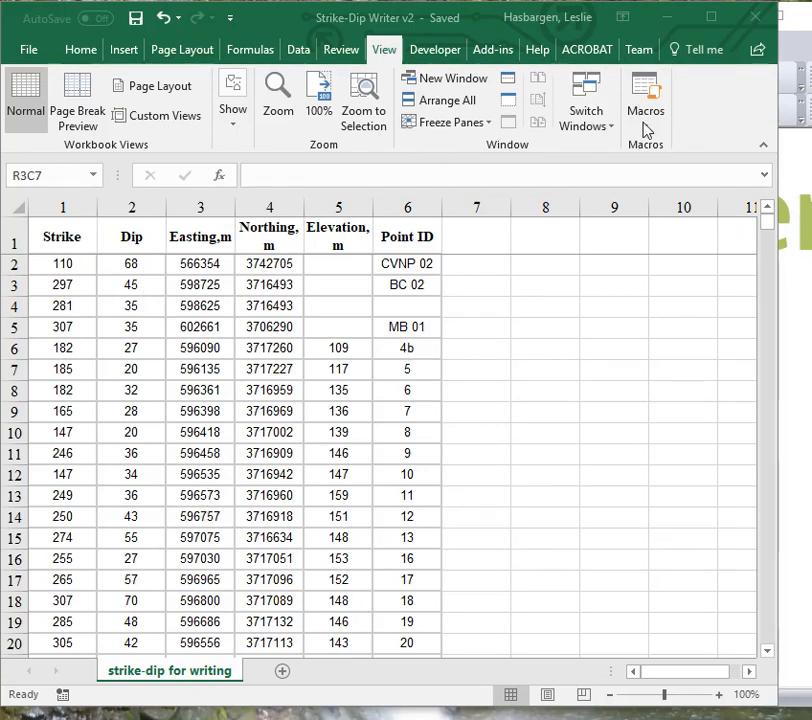
Open the View Macros list to show WriteStrikeDipsToFileForGlobalMapperInput
left_click(476, 286)
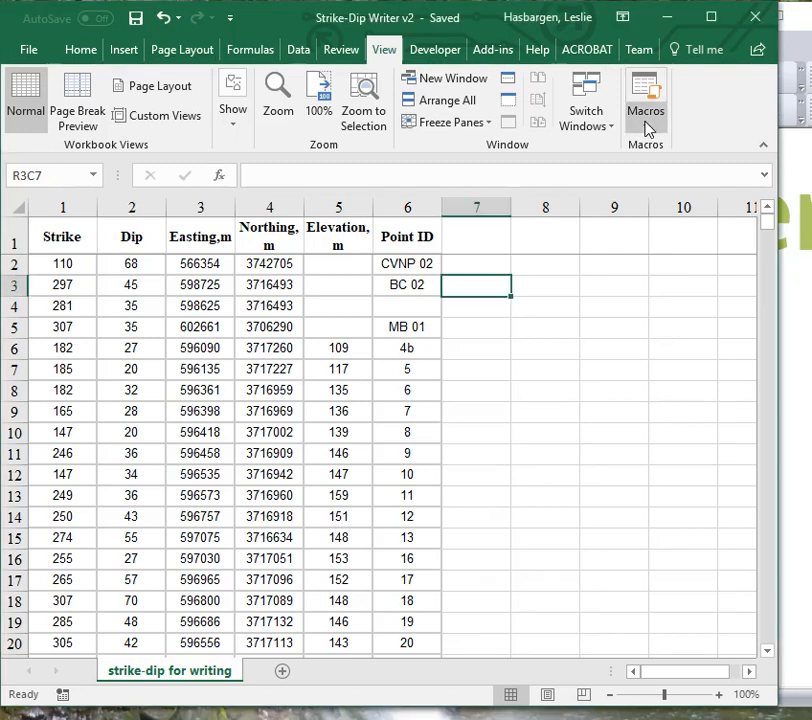
mouse_move(290, 65)
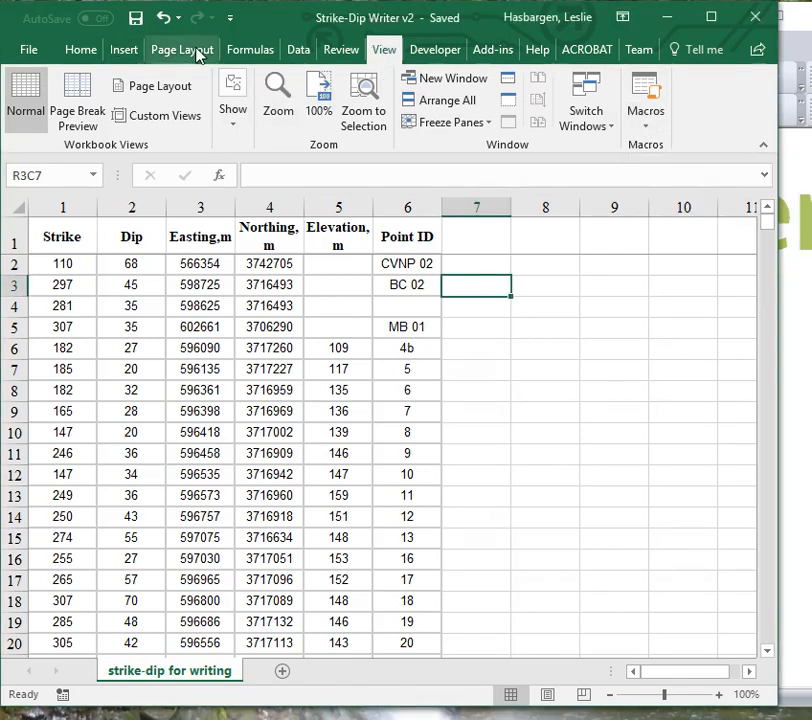
left_click(80, 49)
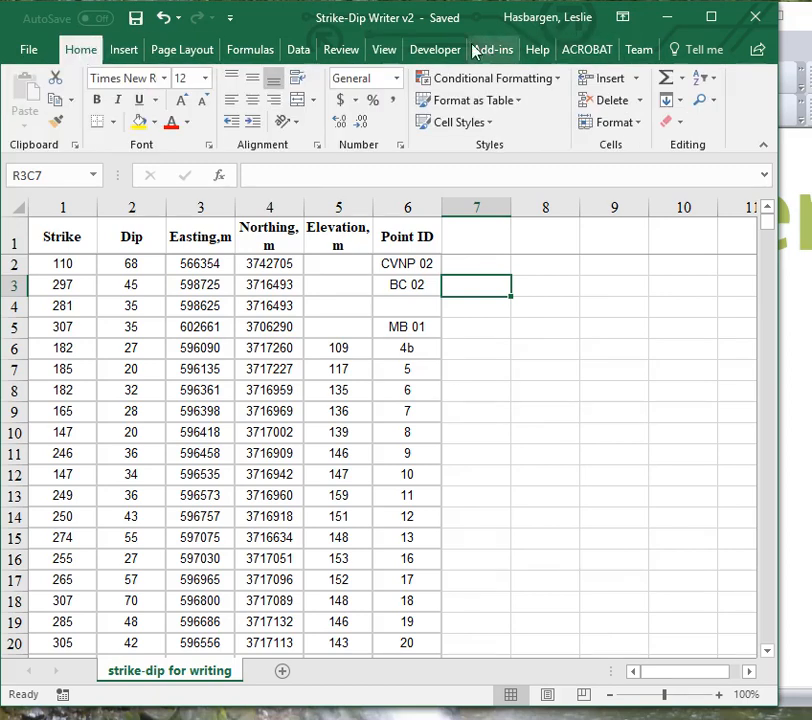
left_click(384, 49)
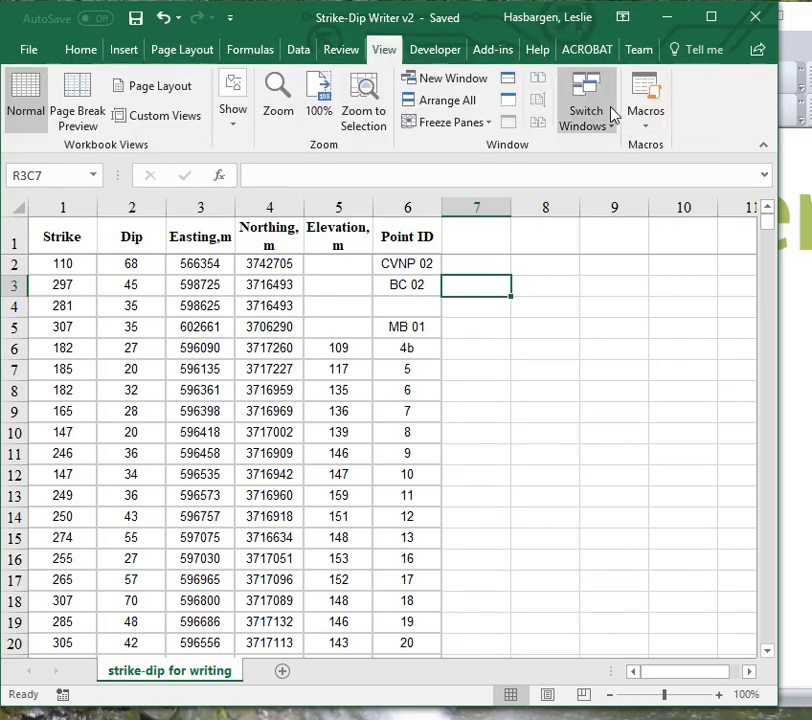
left_click(645, 100)
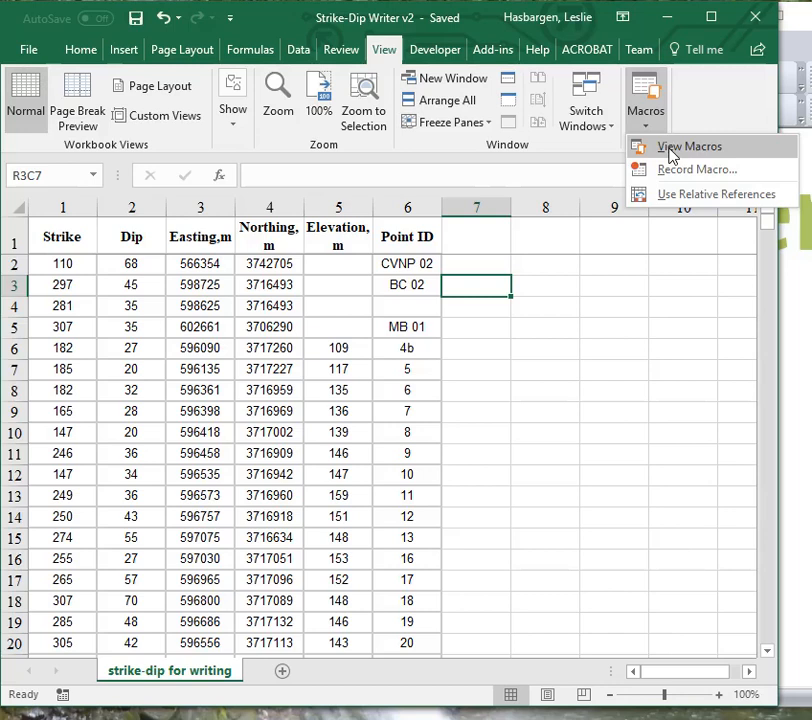
left_click(688, 146)
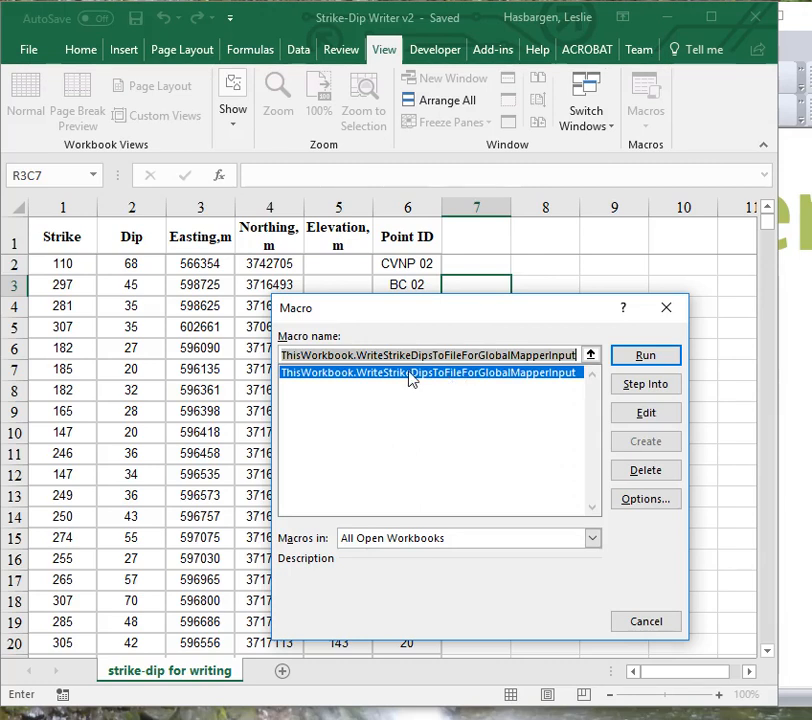
mouse_move(318, 472)
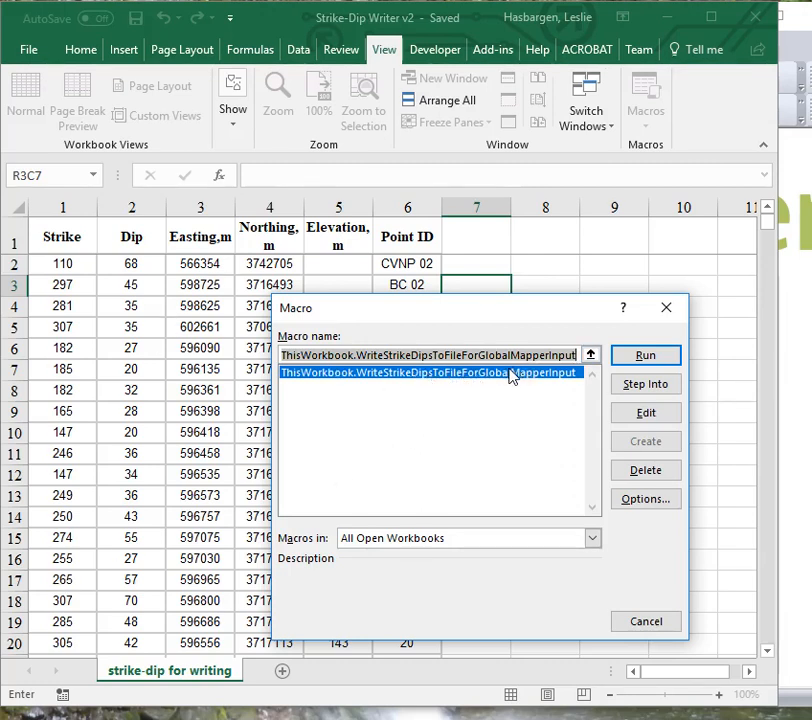
mouse_move(645, 355)
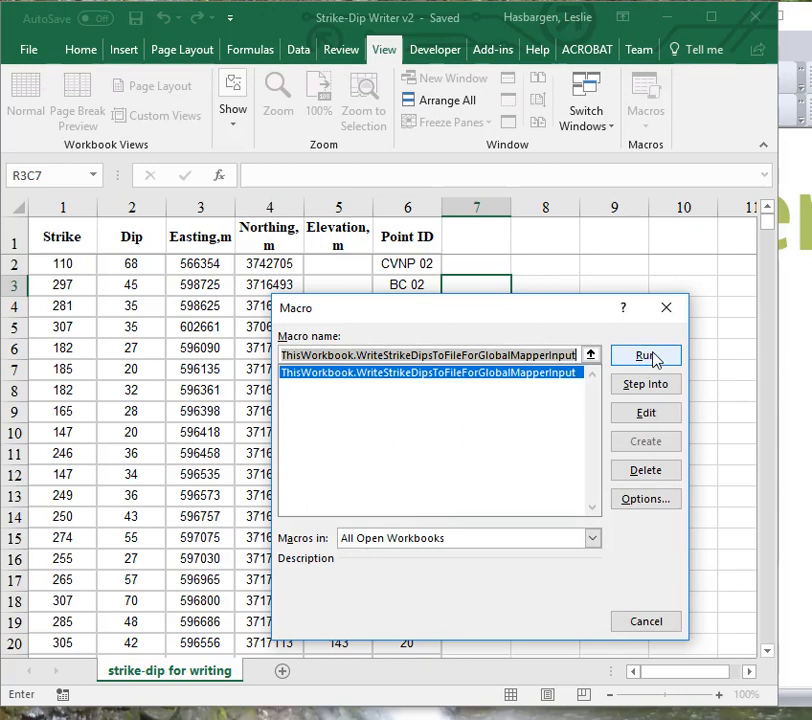
Run the strike-dip export macro, answering Y to both confirmation prompts
left_click(645, 355)
type("Y")
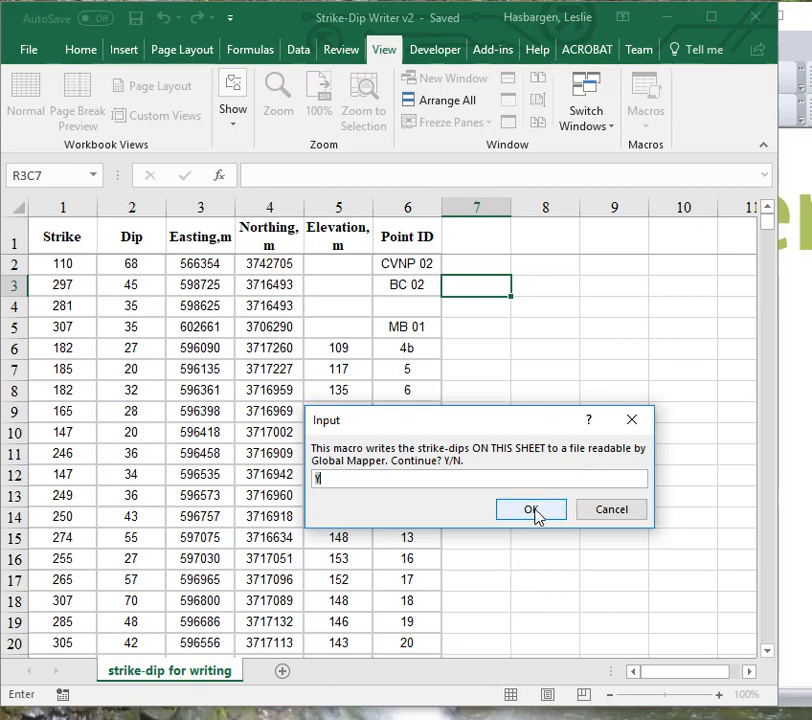
left_click(531, 509)
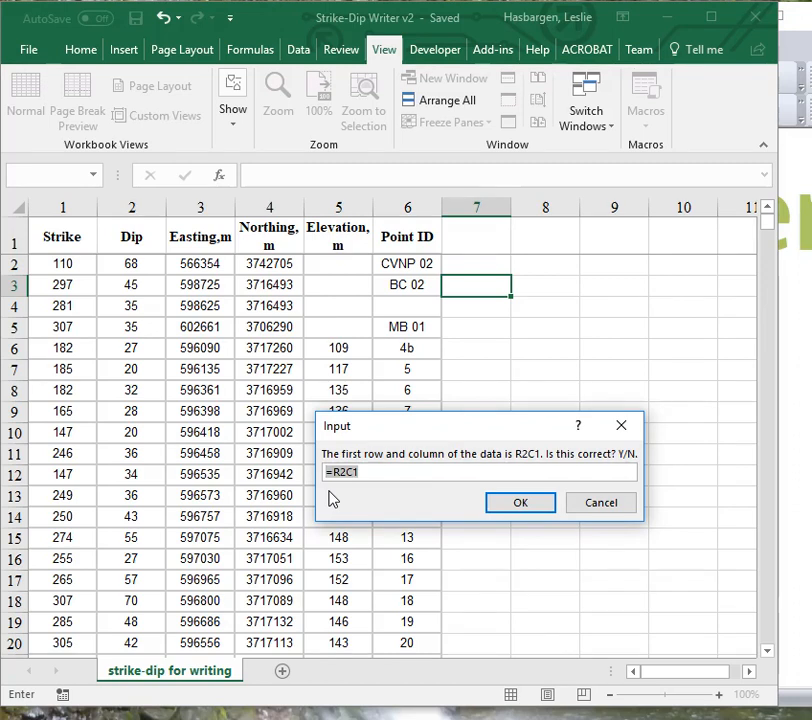
type("Y")
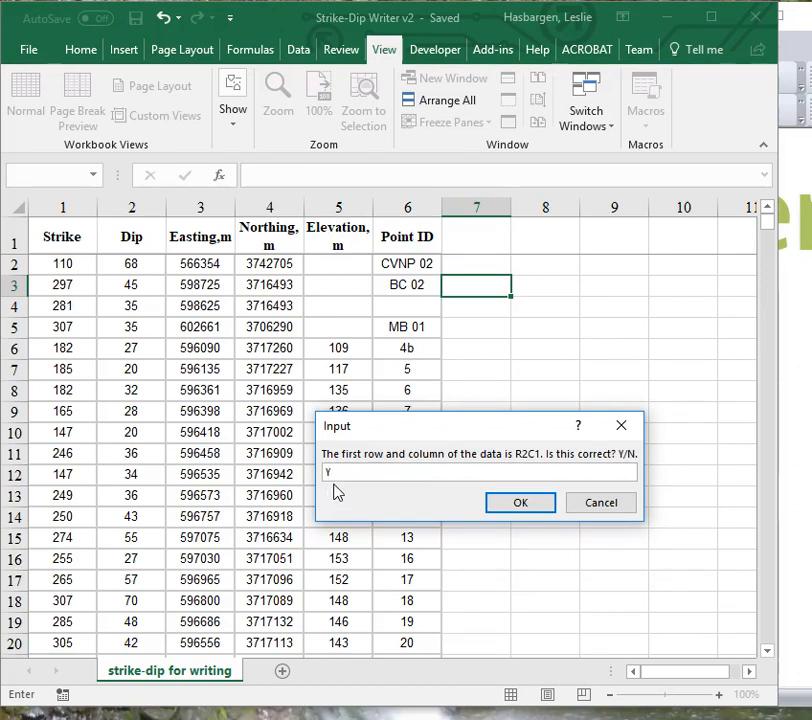
left_click(520, 502)
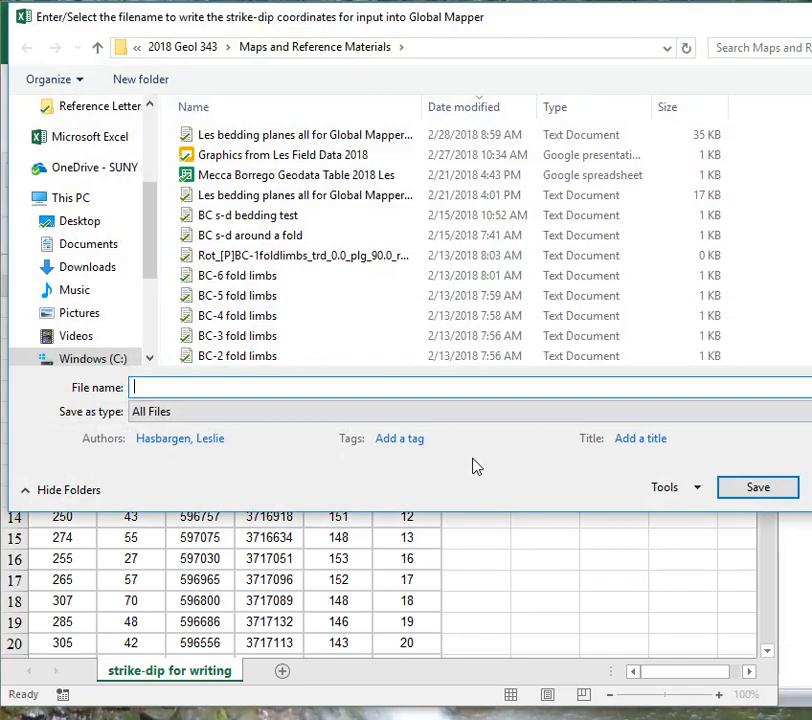
Save the output as a .txt file and acknowledge the 145-point completion messages
left_click(285, 154)
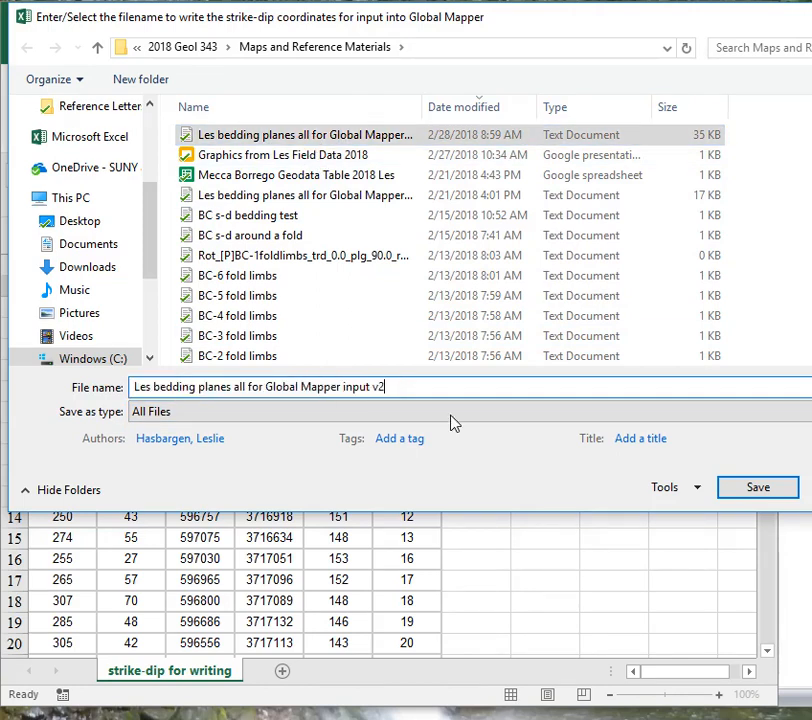
left_click(305, 134)
type(".txt")
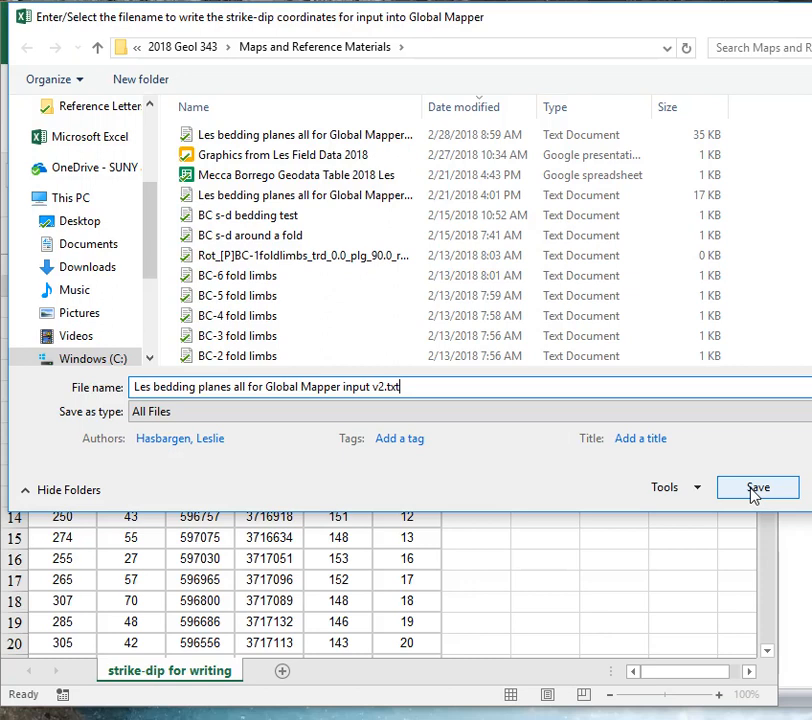
left_click(757, 487)
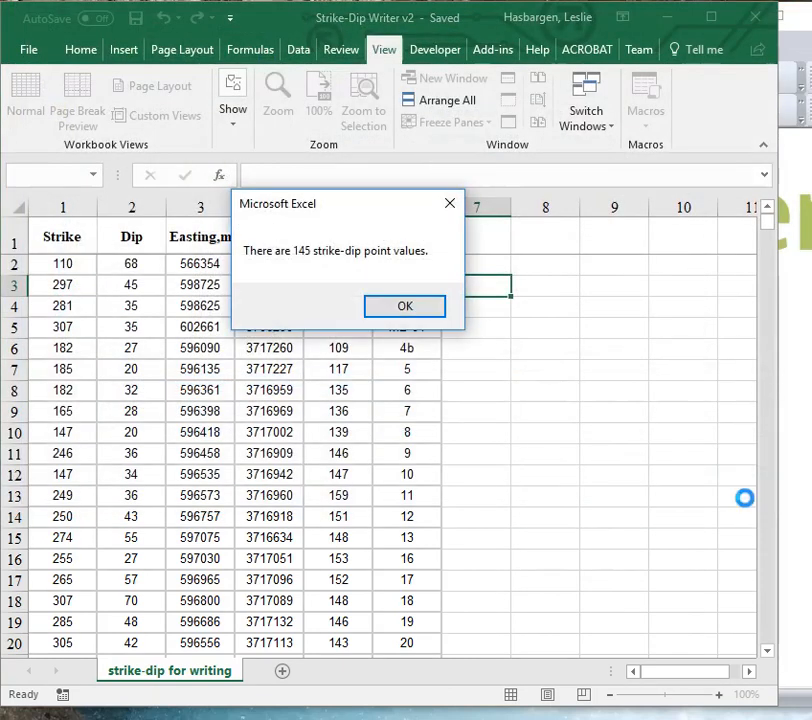
left_click(404, 306)
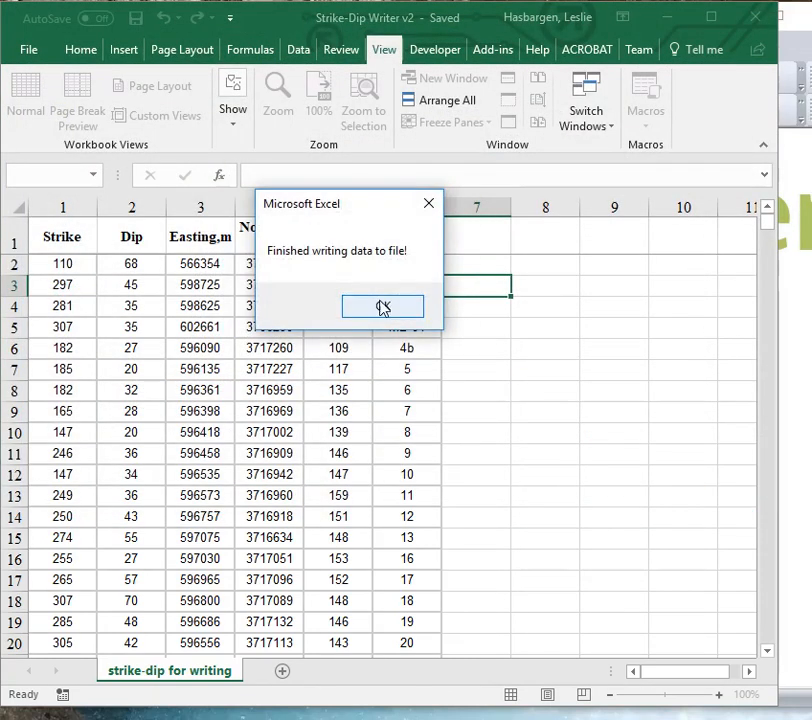
left_click(382, 306)
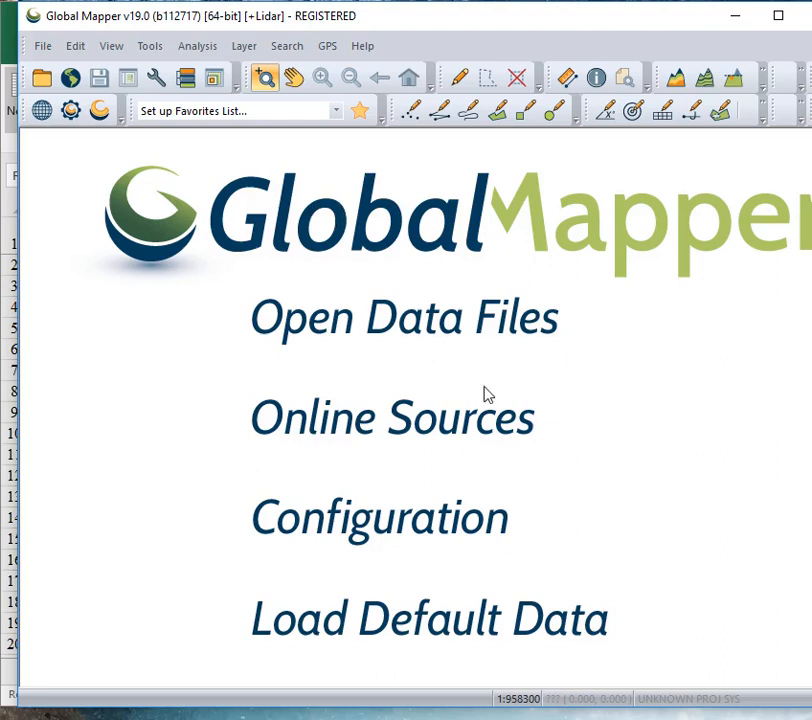
mouse_move(327, 336)
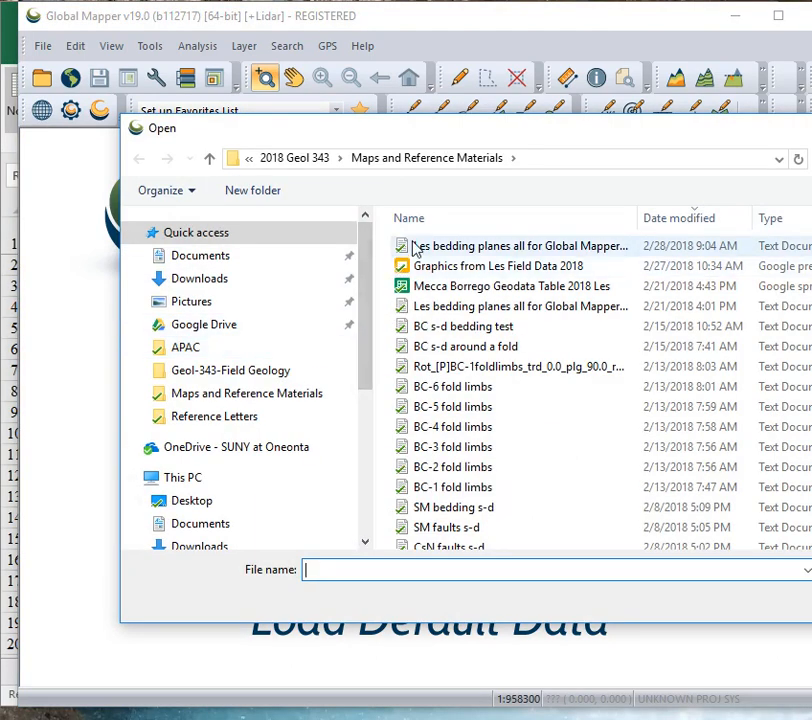
mouse_move(465, 250)
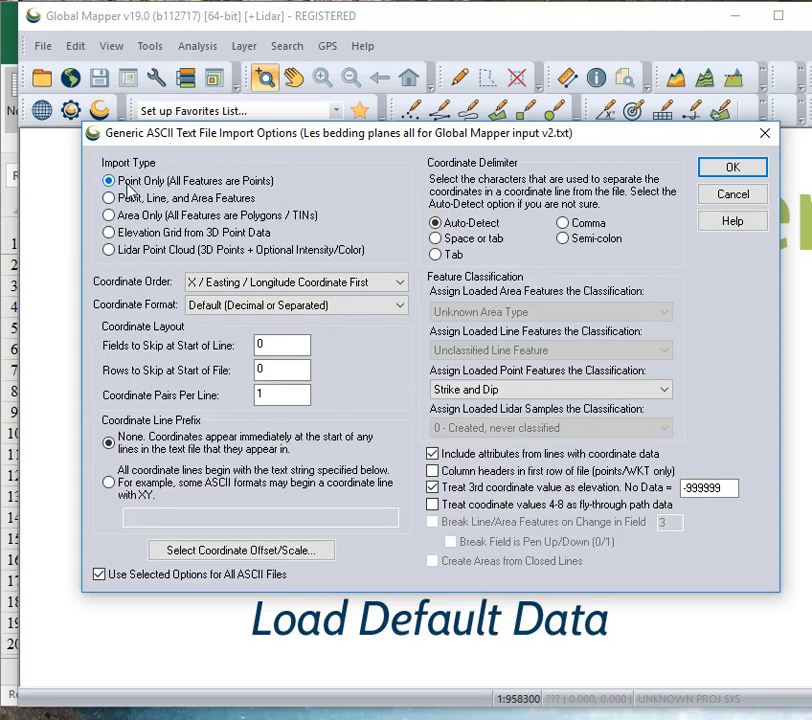
mouse_move(145, 345)
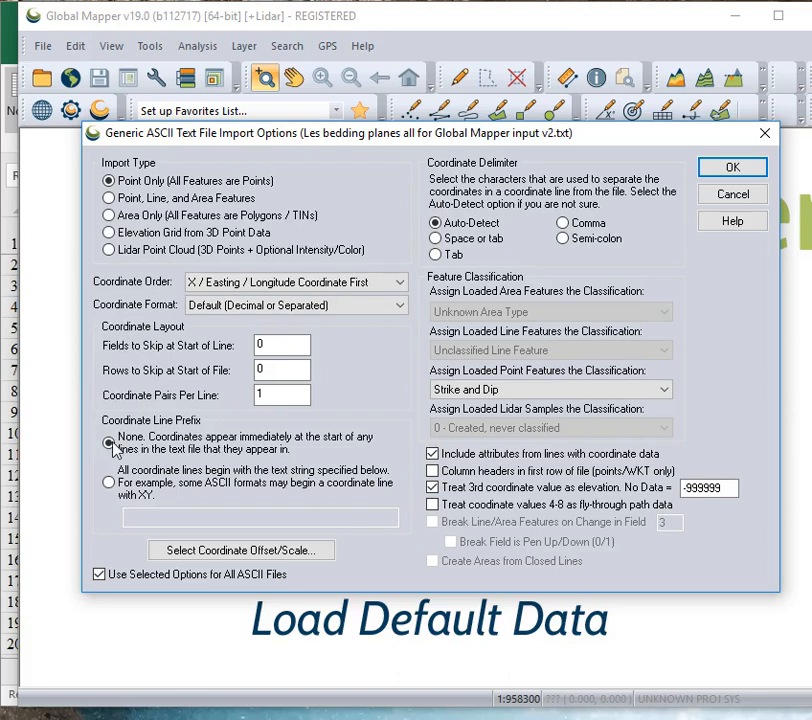
Import the file with no line prefix and Strike and Dip point classification
left_click(295, 281)
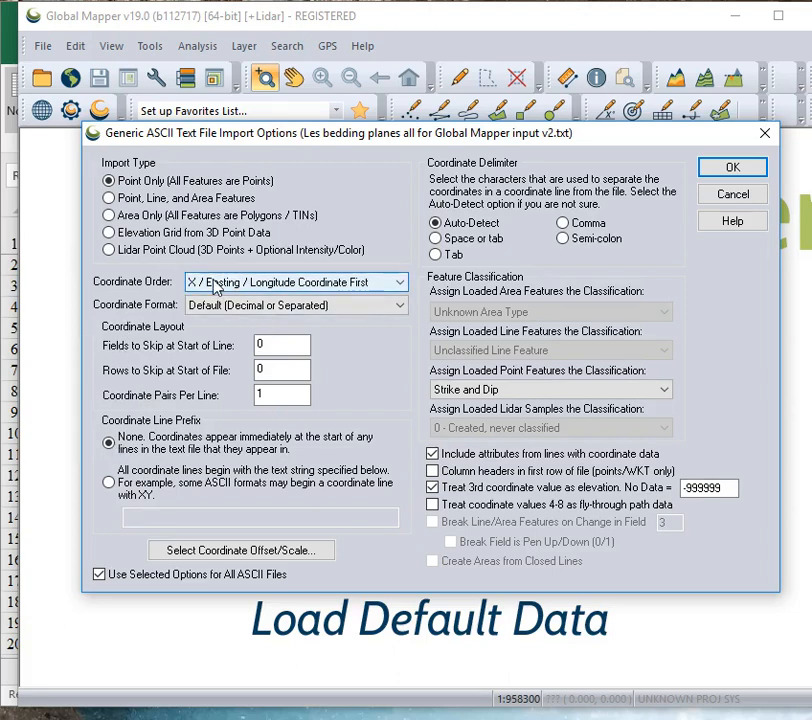
mouse_move(243, 291)
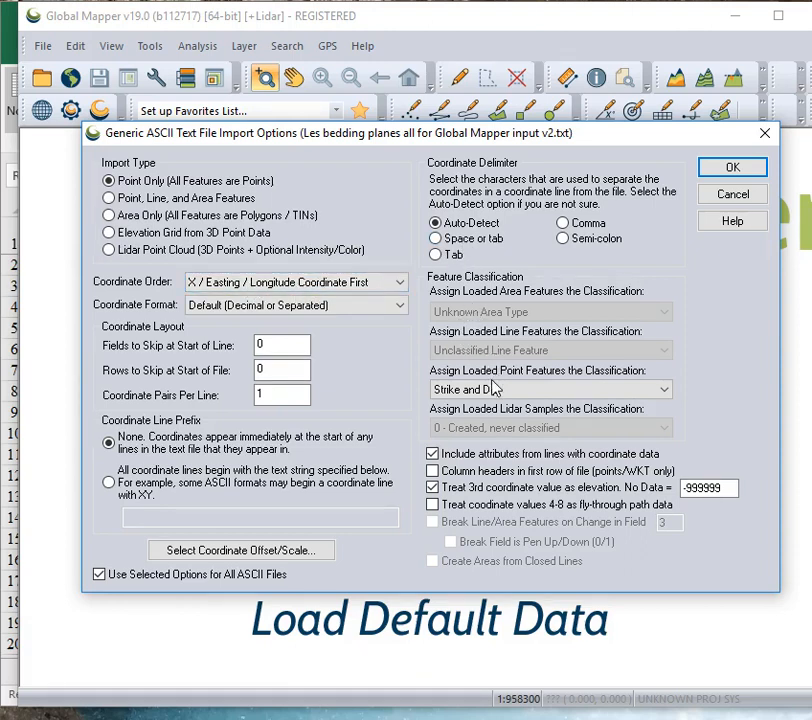
left_click(550, 389)
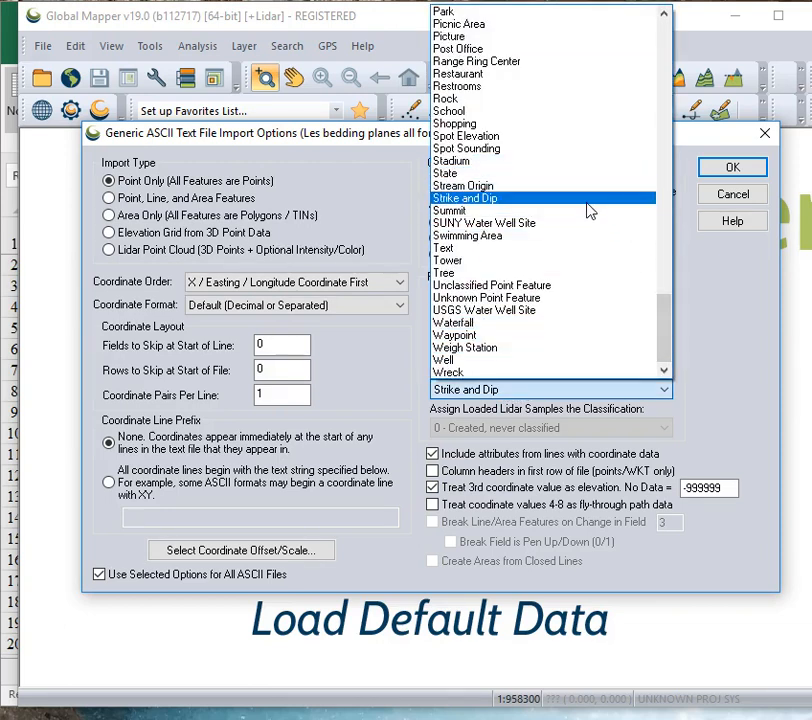
left_click(465, 198)
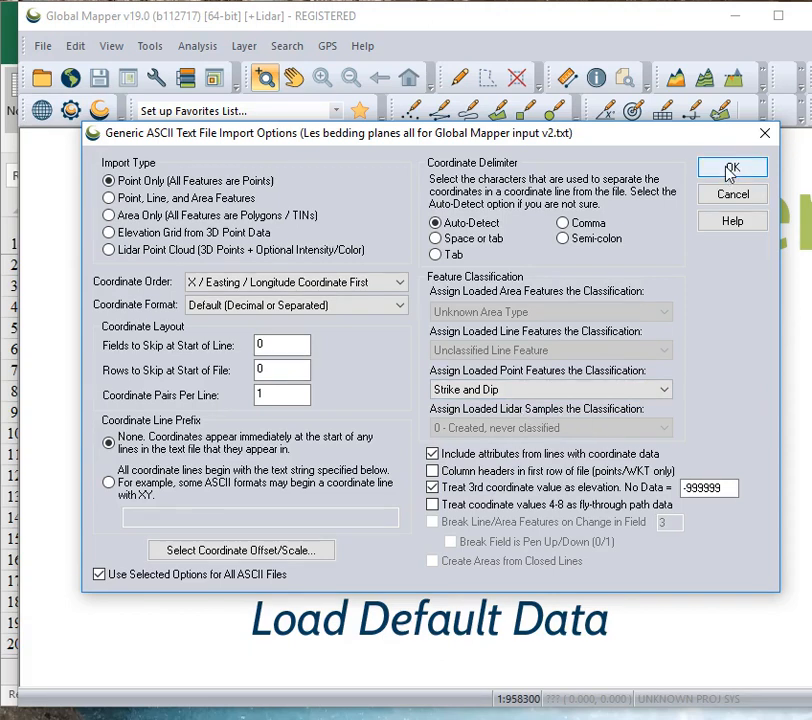
left_click(731, 167)
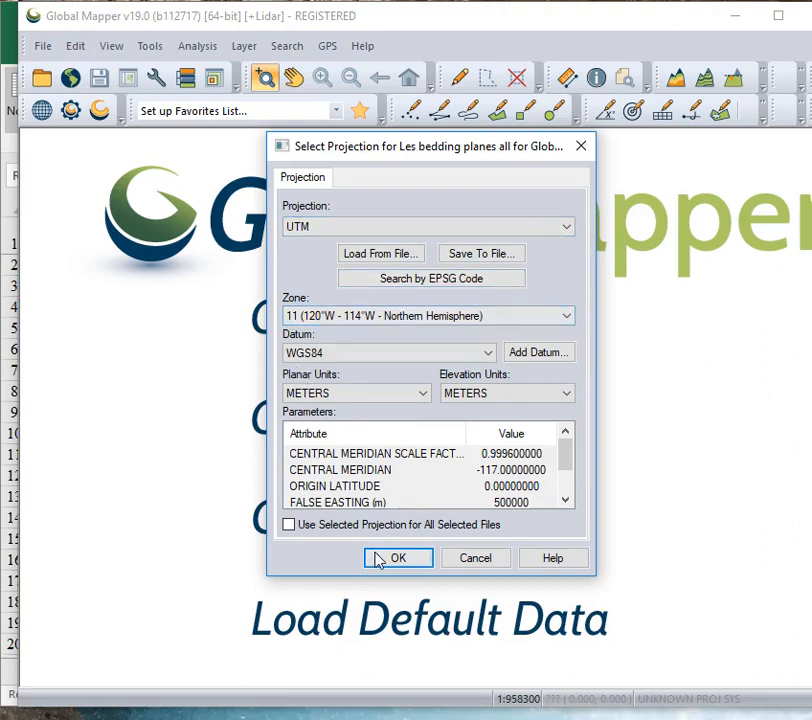
Accept the UTM zone 11 WGS84 projection and zoom in on the strike-dip points
left_click(398, 558)
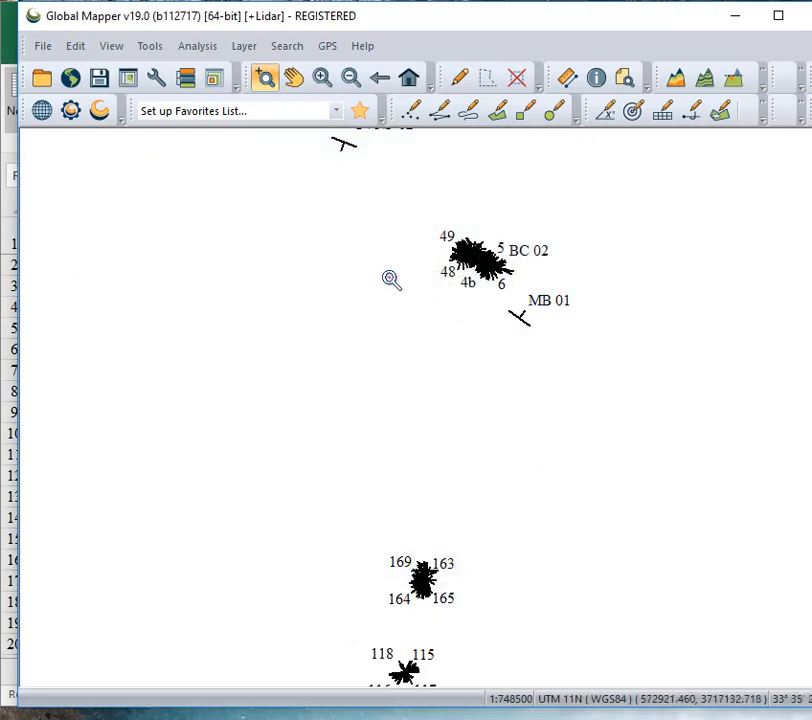
left_click(293, 77)
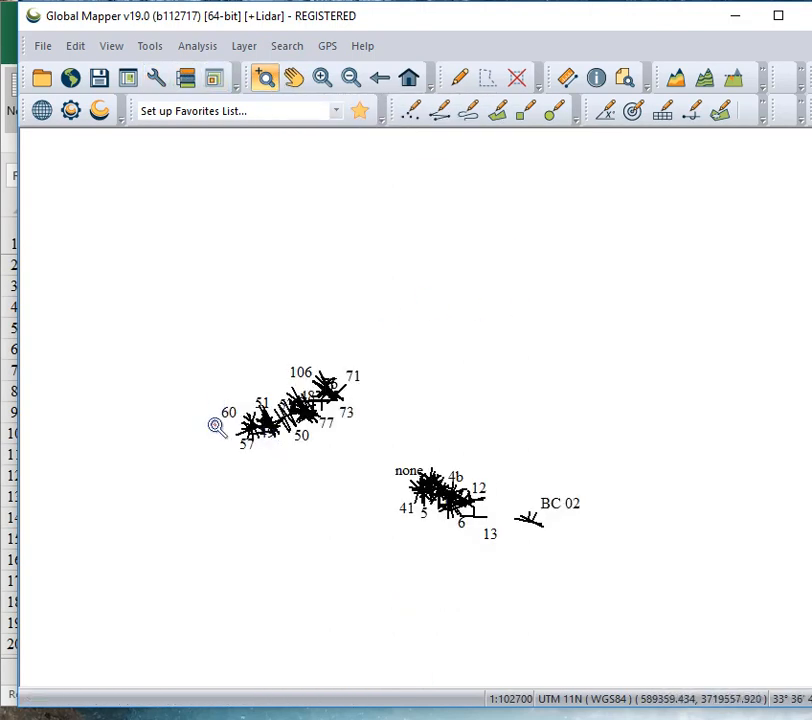
mouse_move(217, 153)
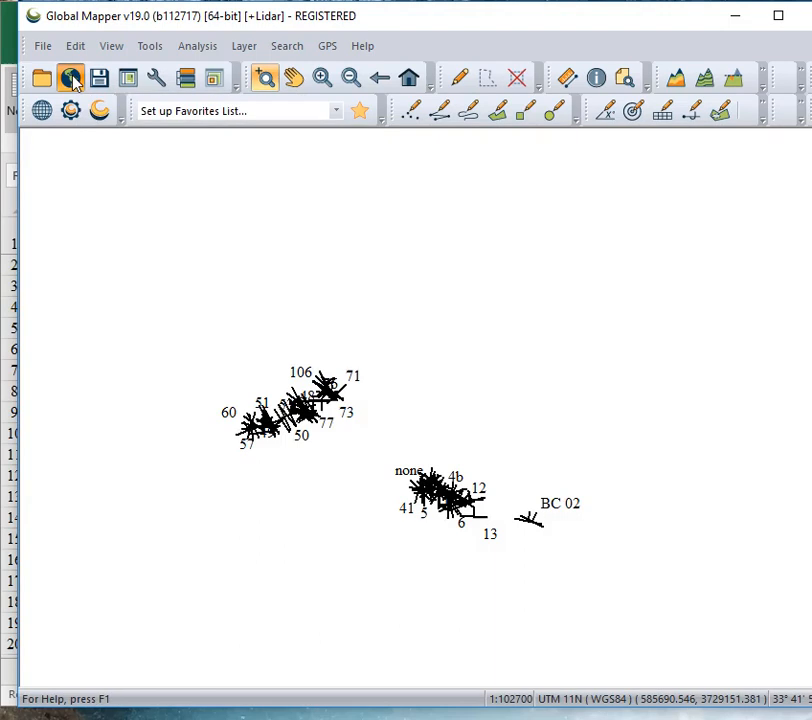
Connect to USA Topo Maps from Online Sources as the base map
left_click(70, 77)
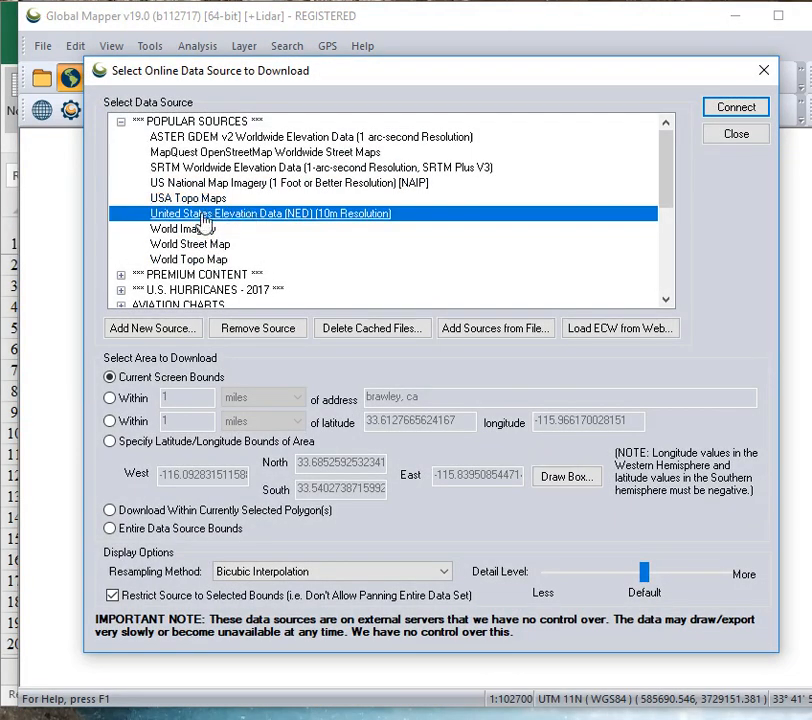
mouse_move(175, 229)
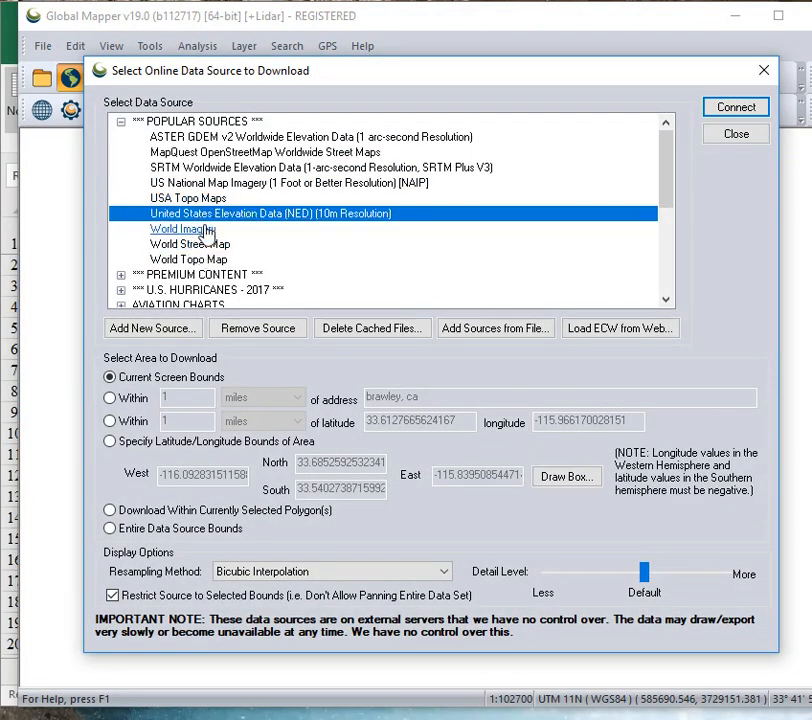
left_click(188, 198)
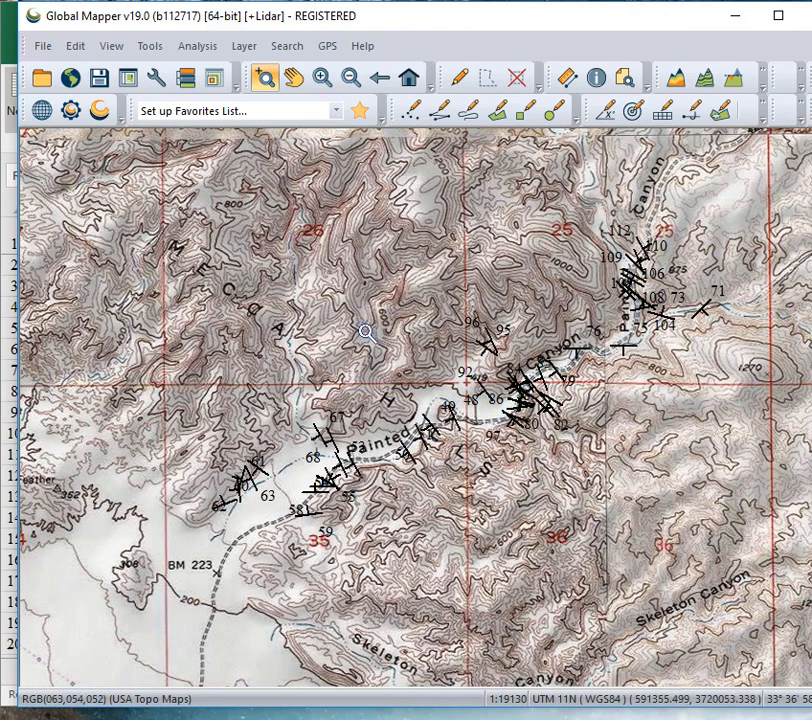
left_click(468, 110)
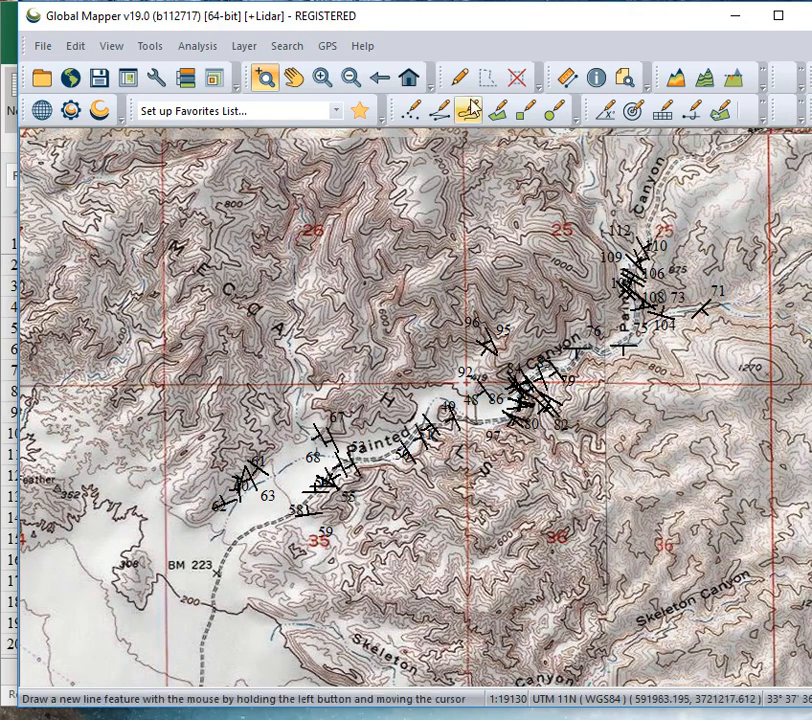